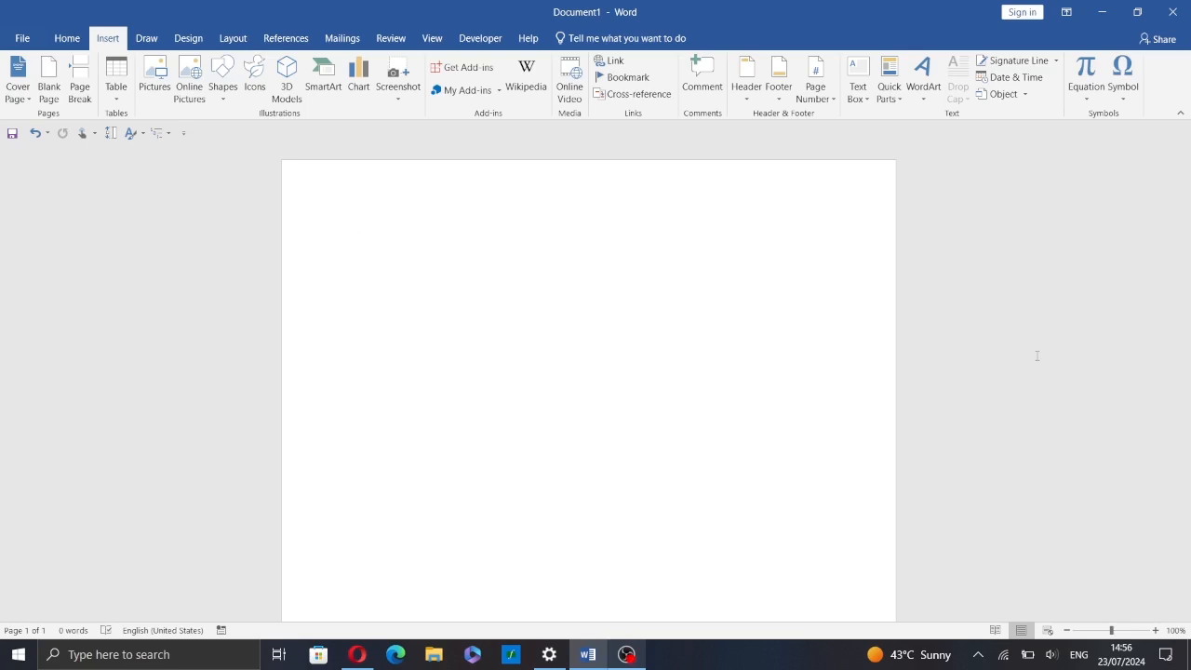
Get to the Office Add-ins store from the blank Word page.
{"action": "left_click", "coordinate": [354, 240]}
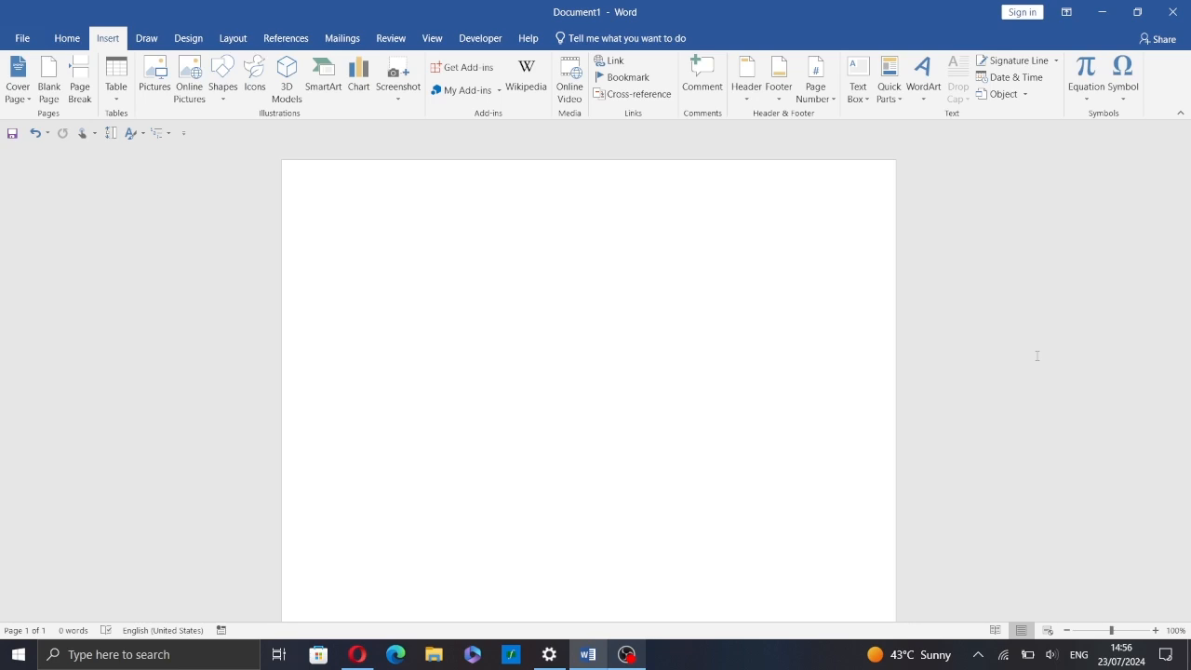
{"action": "left_click", "coordinate": [354, 240]}
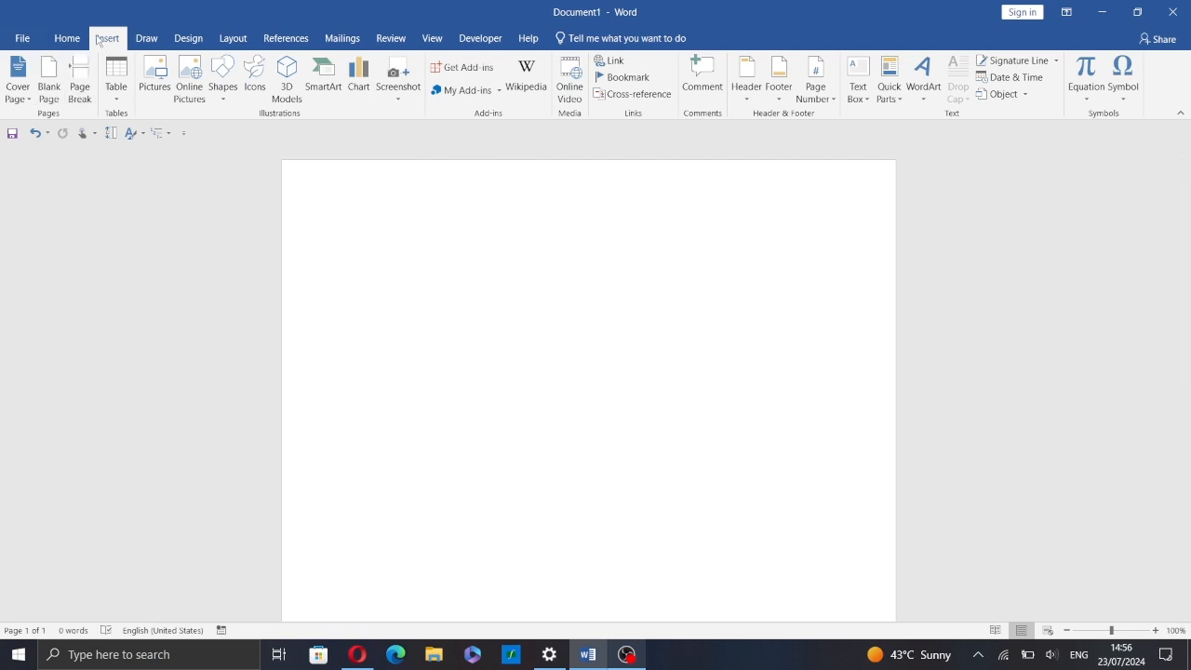
{"action": "left_click", "coordinate": [354, 240]}
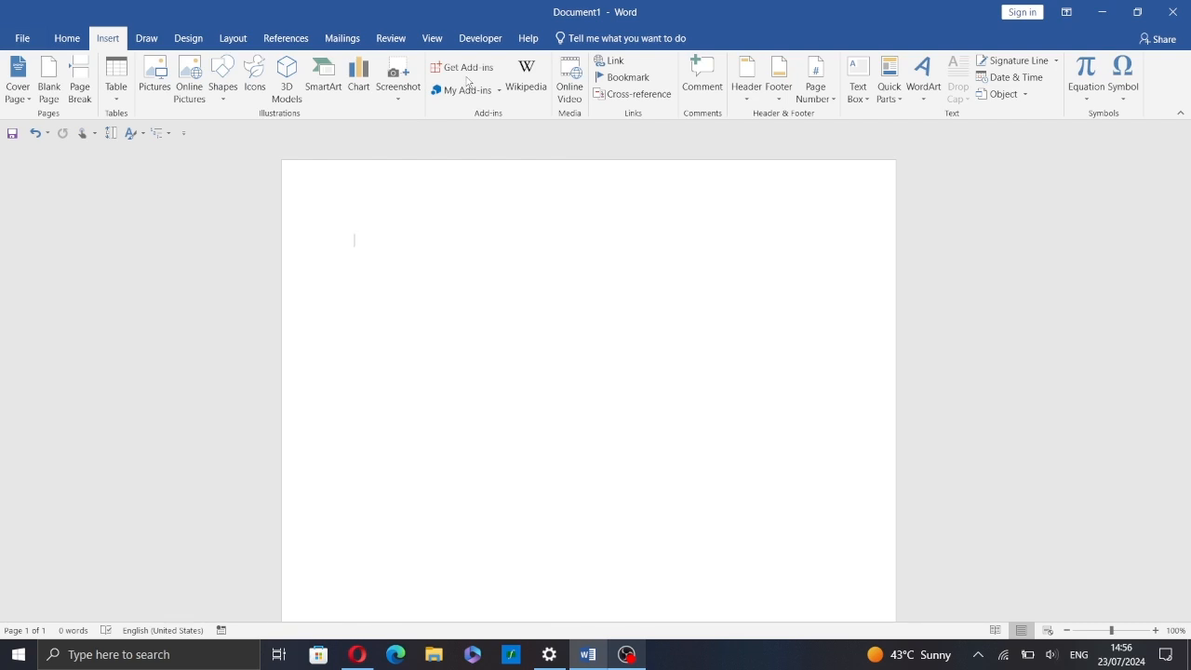
{"action": "mouse_move", "coordinate": [471, 67]}
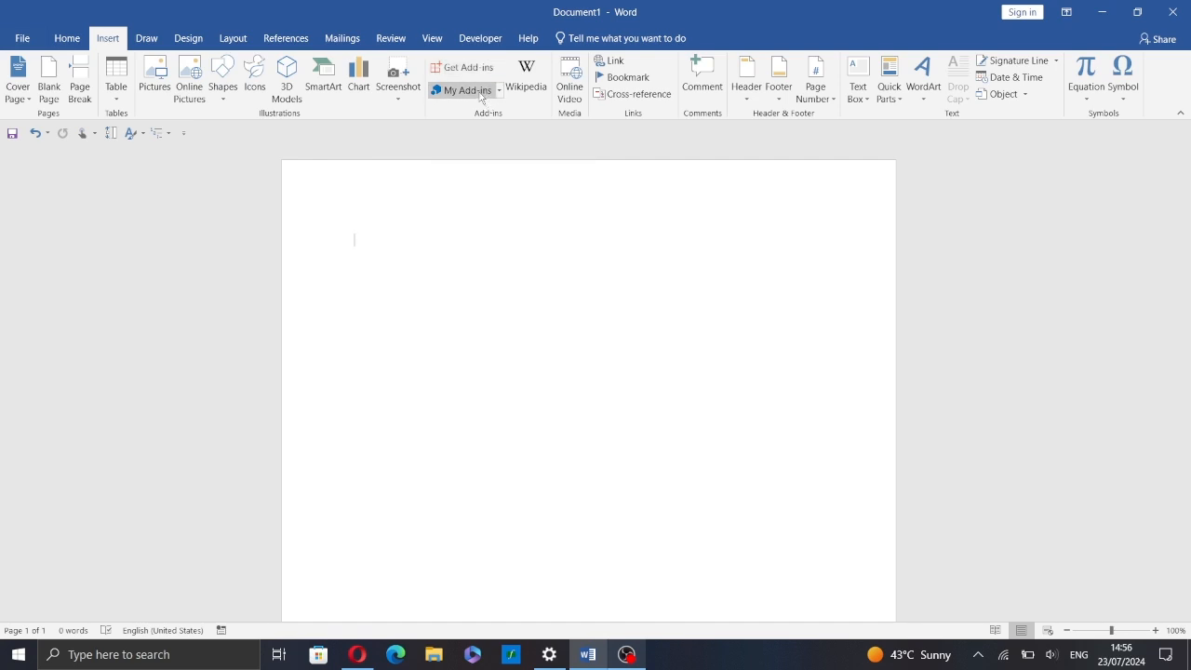
{"action": "mouse_move", "coordinate": [473, 90]}
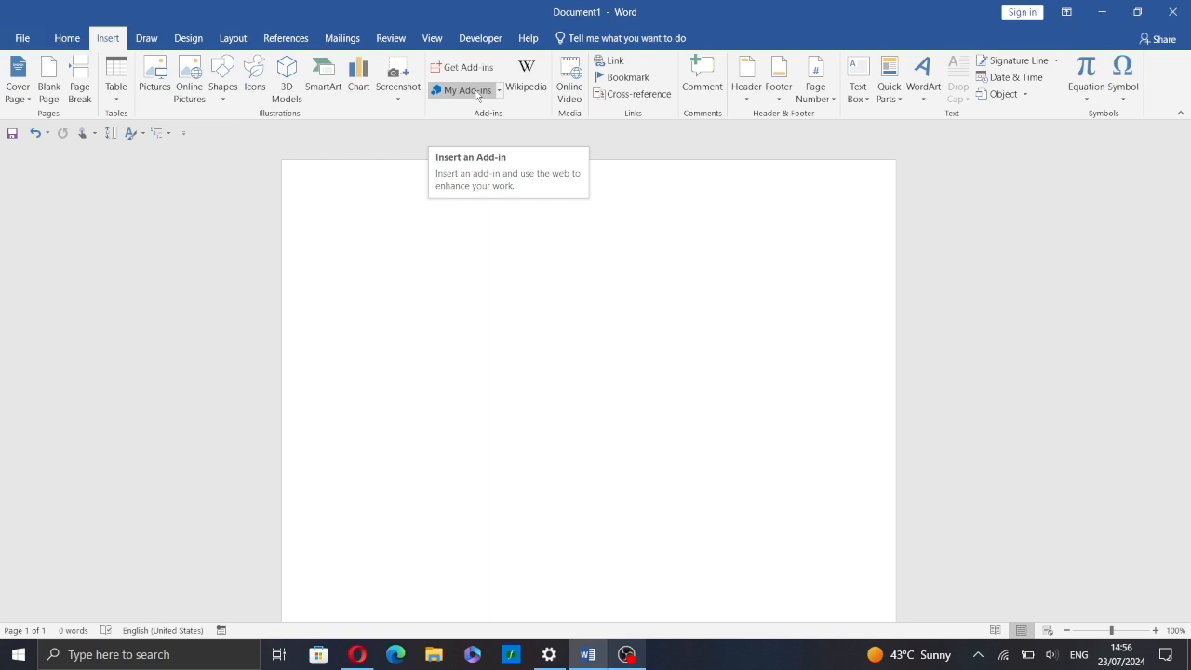
{"action": "mouse_move", "coordinate": [471, 67]}
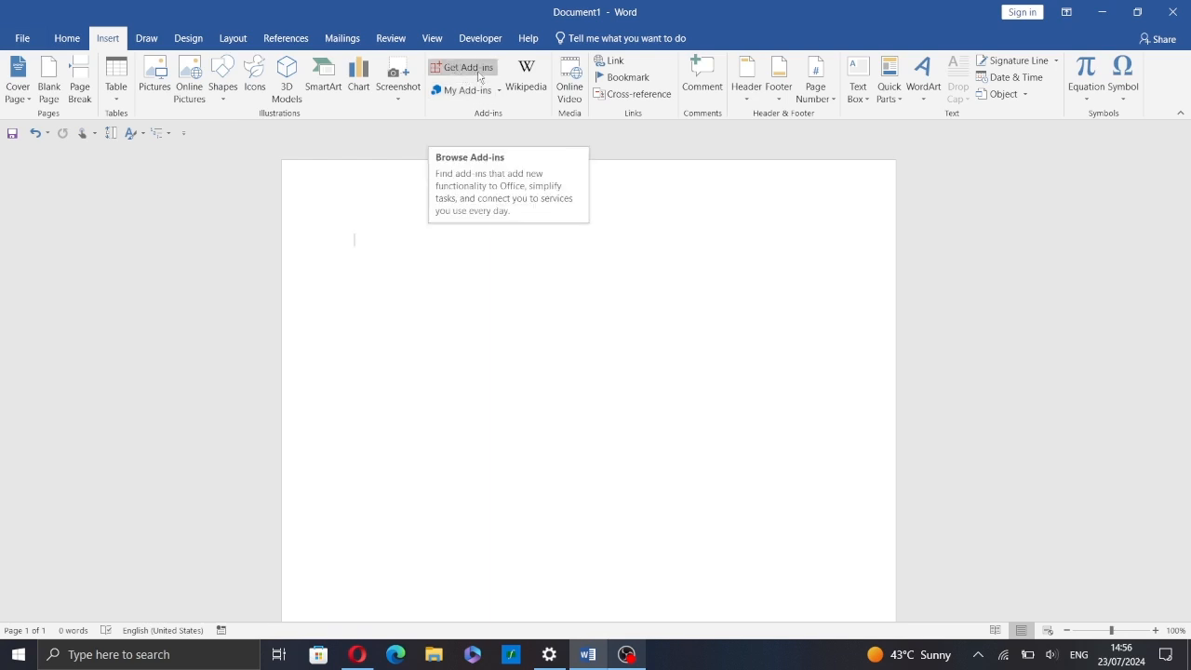
{"action": "left_click", "coordinate": [469, 67]}
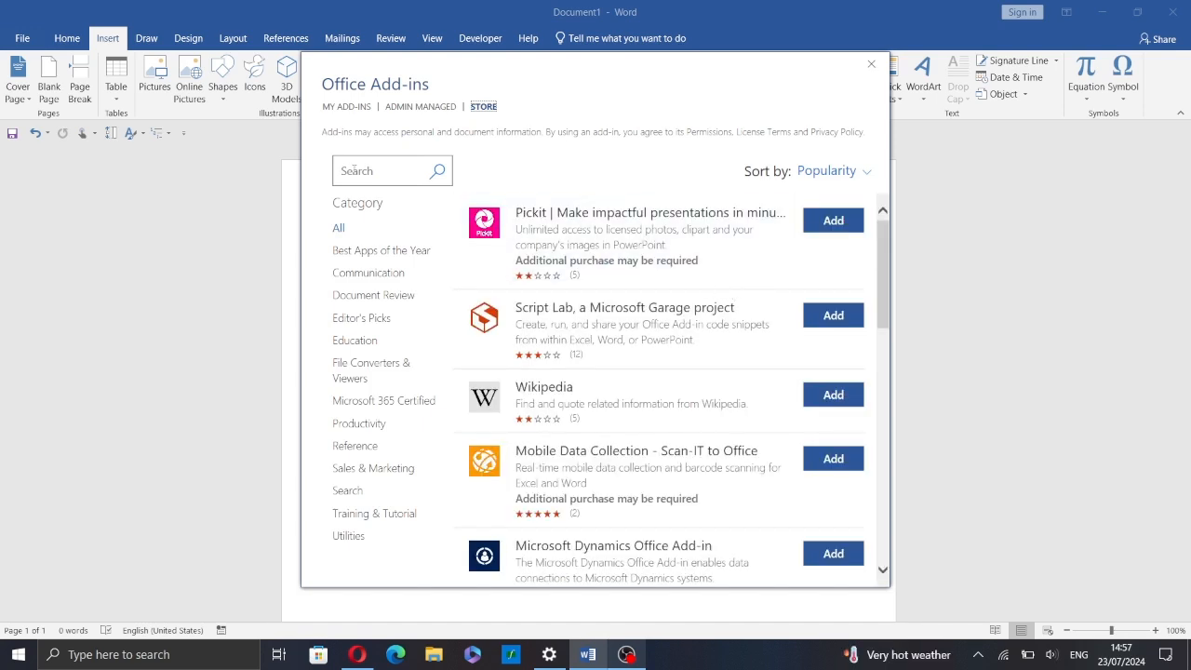
Search the store for 'QR' and browse the list of QR code generator add-ins.
{"action": "left_click", "coordinate": [376, 171]}
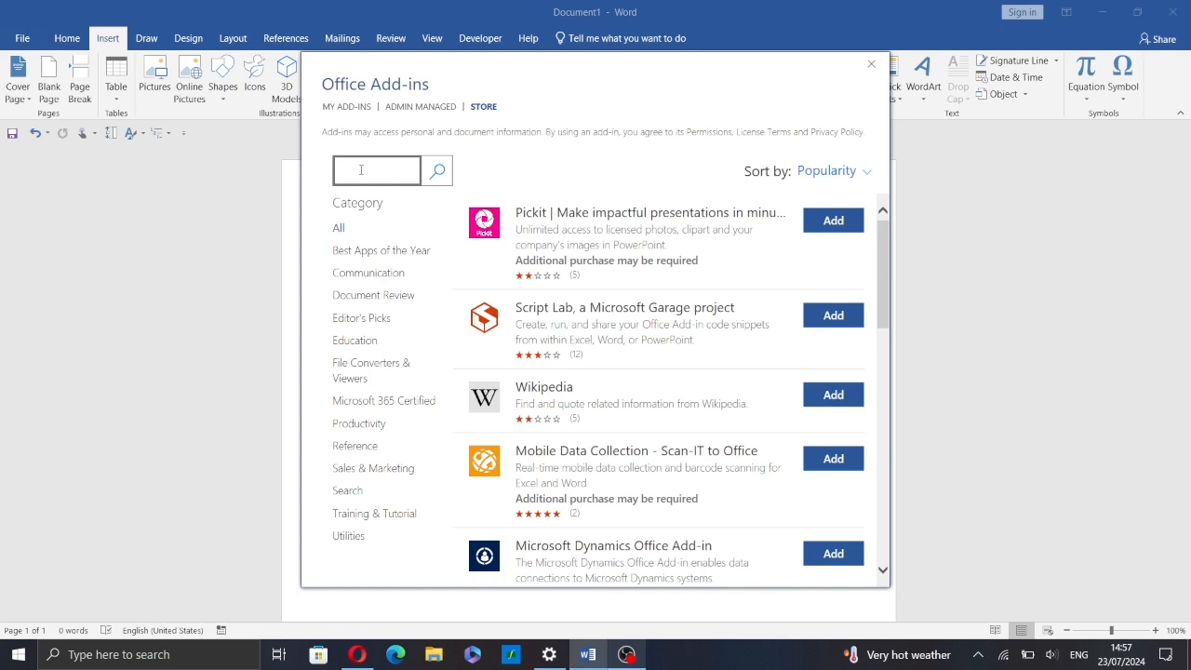
{"action": "left_click", "coordinate": [376, 171]}
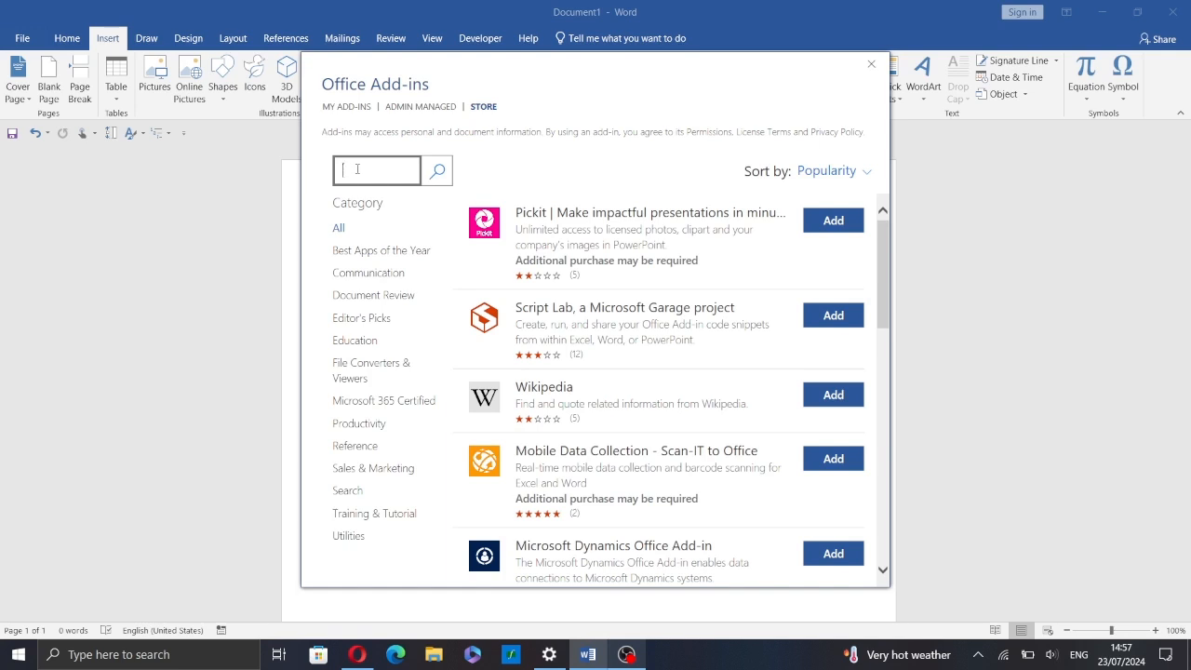
{"action": "type", "text": "QR"}
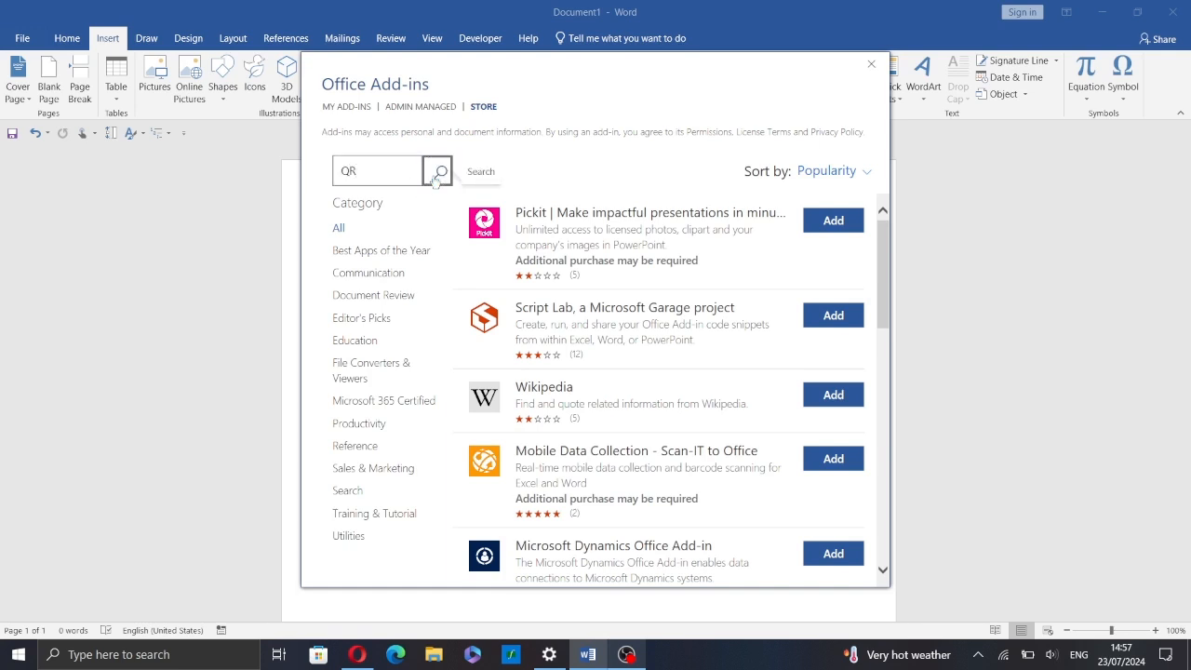
{"action": "left_click", "coordinate": [437, 172]}
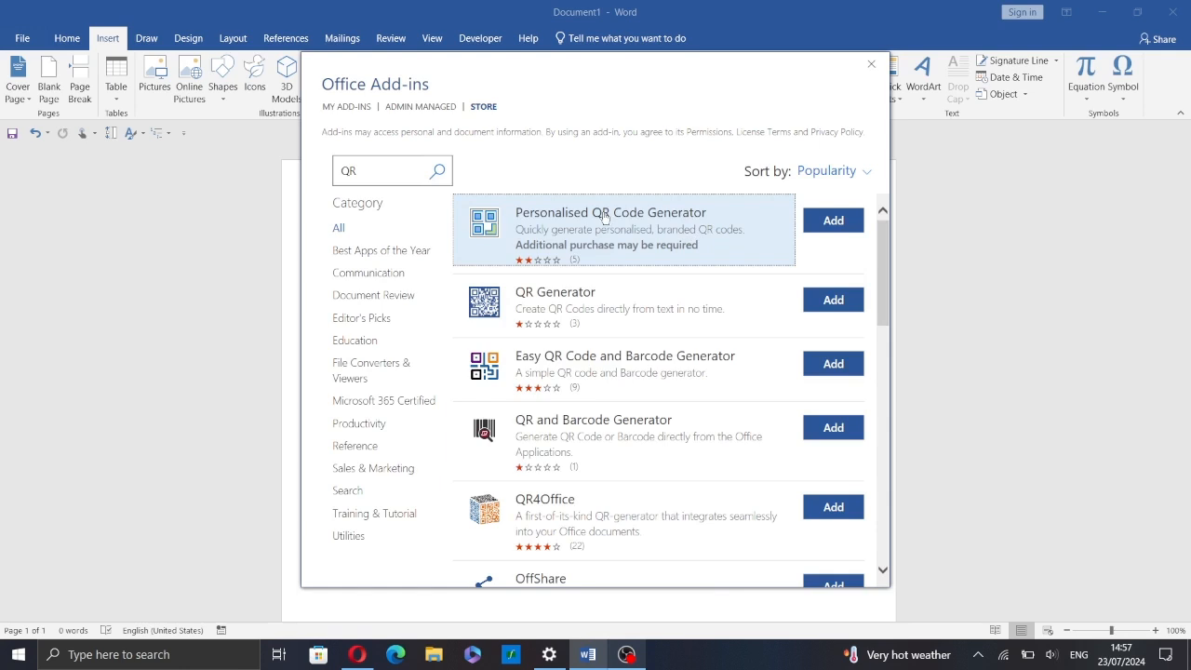
{"action": "scroll", "scroll_direction": "down", "scroll_amount": 3}
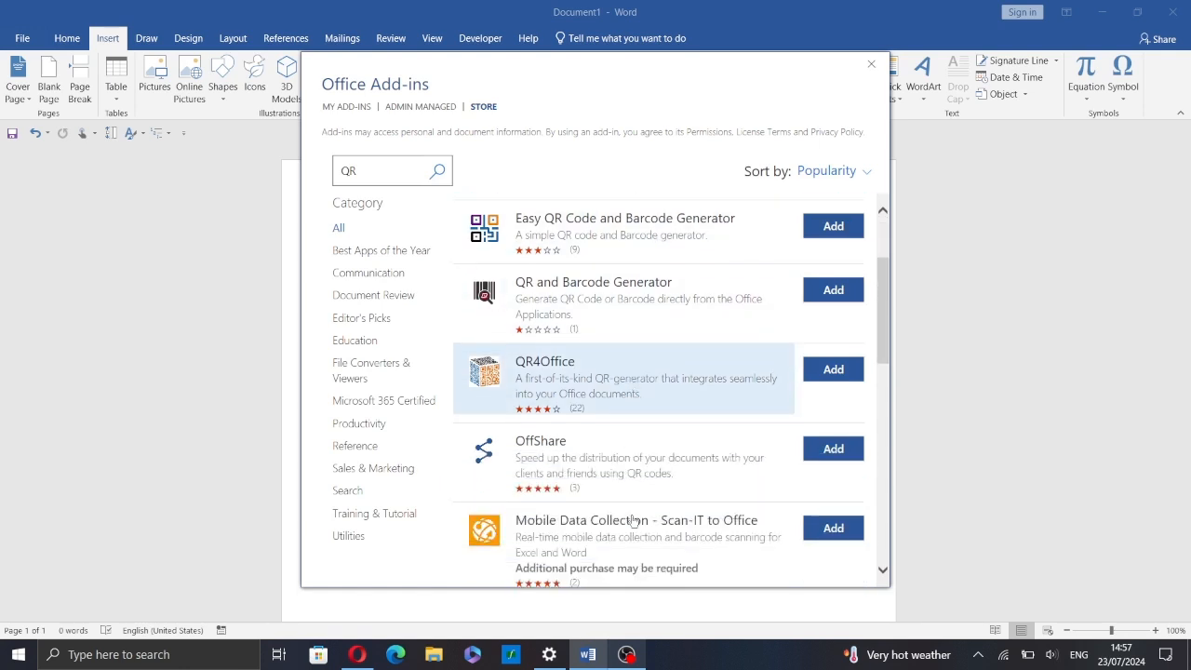
{"action": "scroll", "scroll_direction": "down", "scroll_amount": 3}
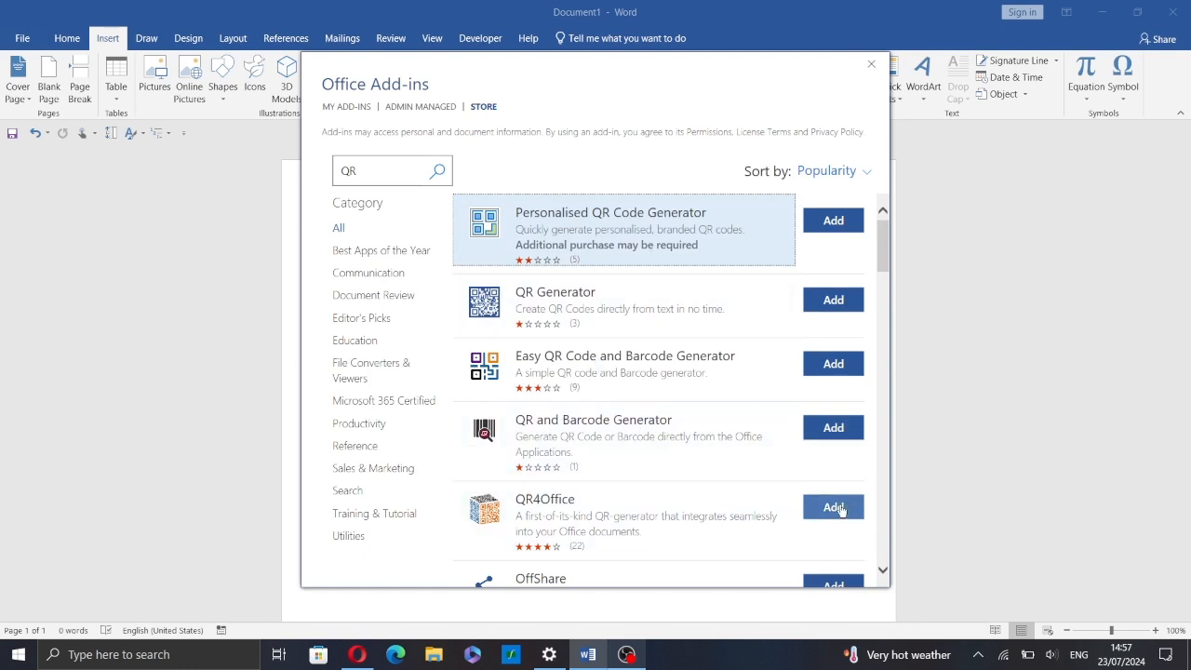
Add the QR4Office add-in and accept its license terms.
{"action": "left_click", "coordinate": [834, 507]}
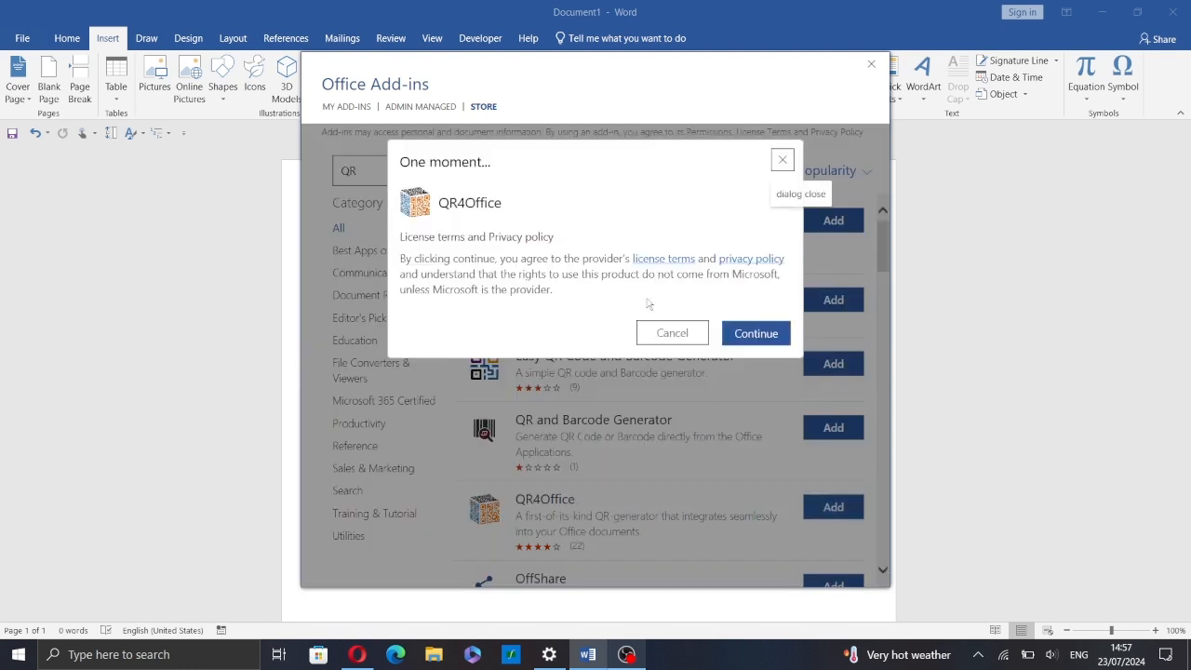
{"action": "mouse_move", "coordinate": [756, 331]}
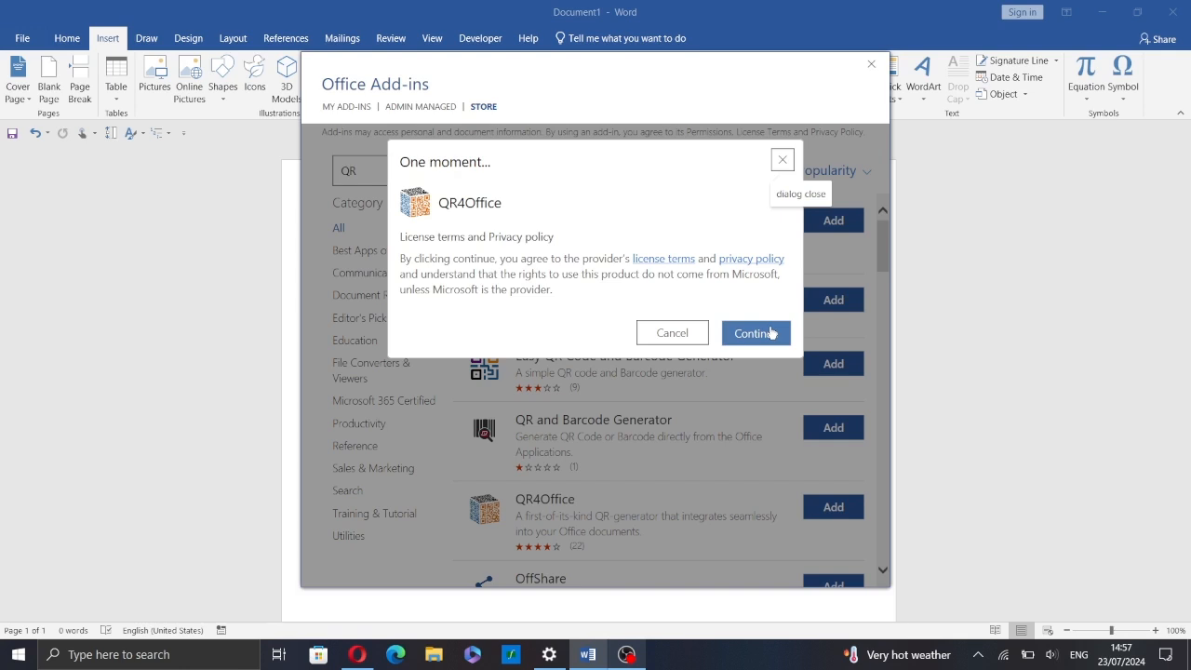
{"action": "left_click", "coordinate": [755, 332]}
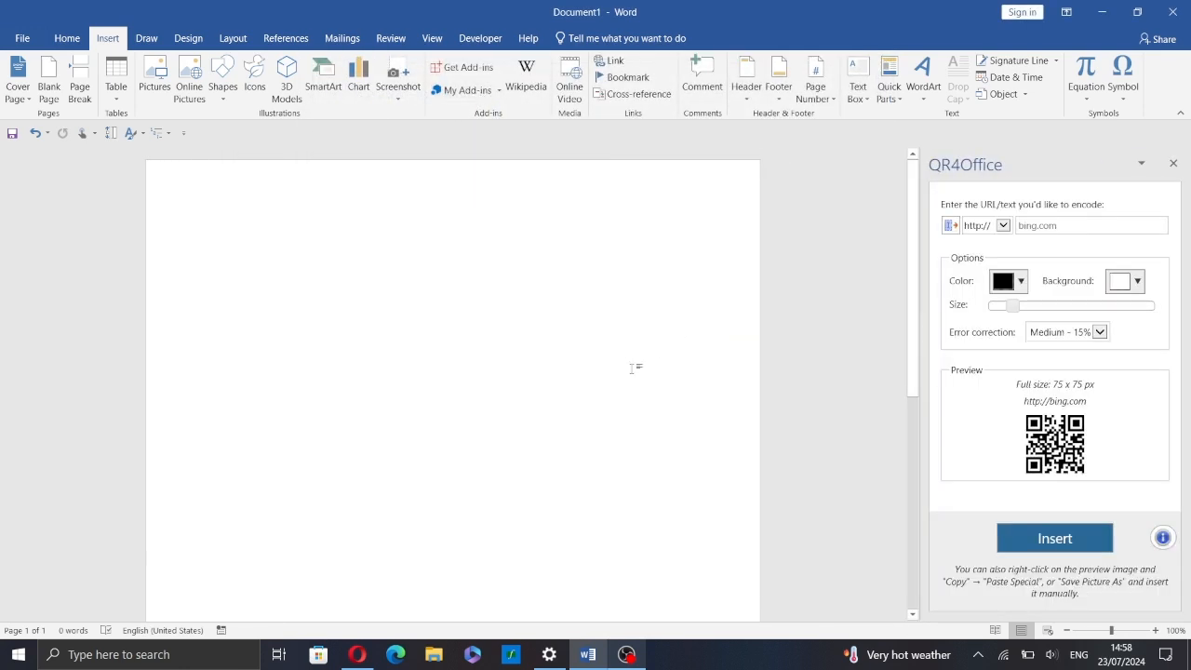
Launch QR4Office from My Add-ins so its pane opens beside the page.
{"action": "left_click", "coordinate": [219, 240]}
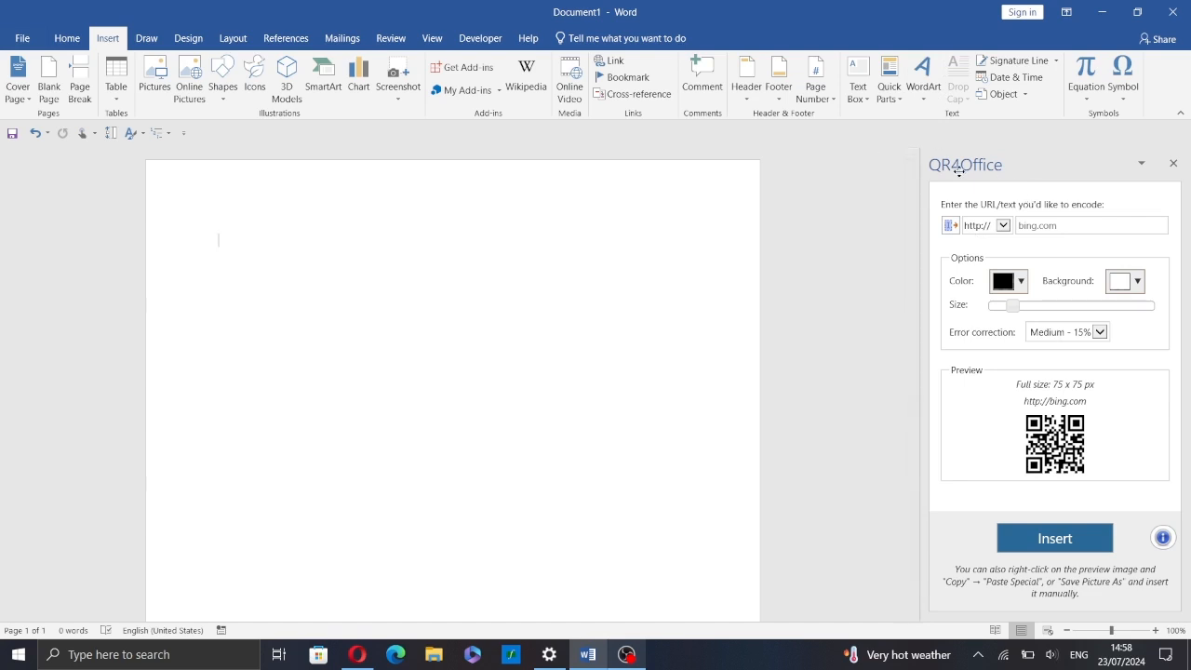
{"action": "mouse_move", "coordinate": [469, 93]}
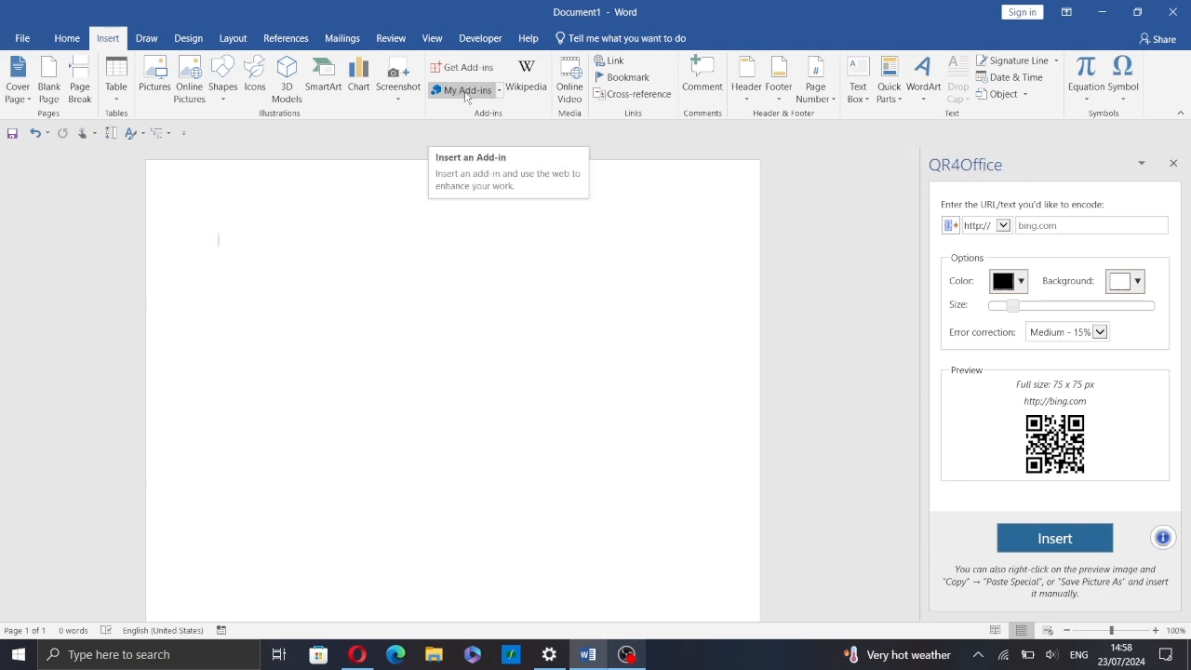
{"action": "left_click", "coordinate": [472, 90]}
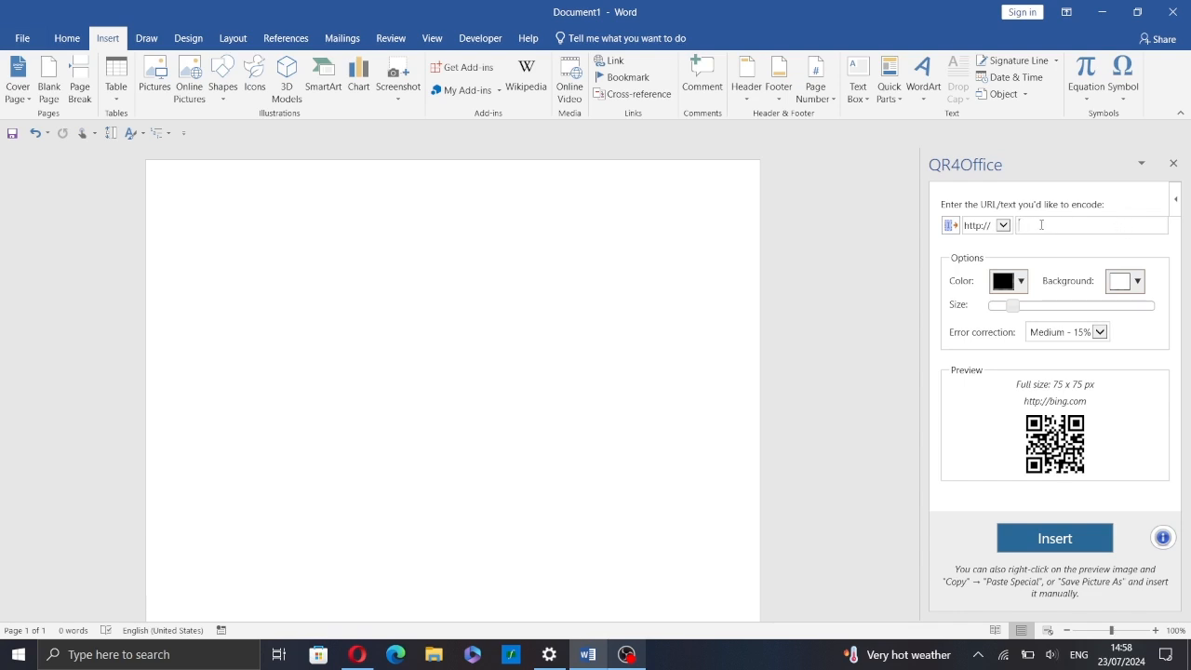
{"action": "left_click", "coordinate": [1001, 223]}
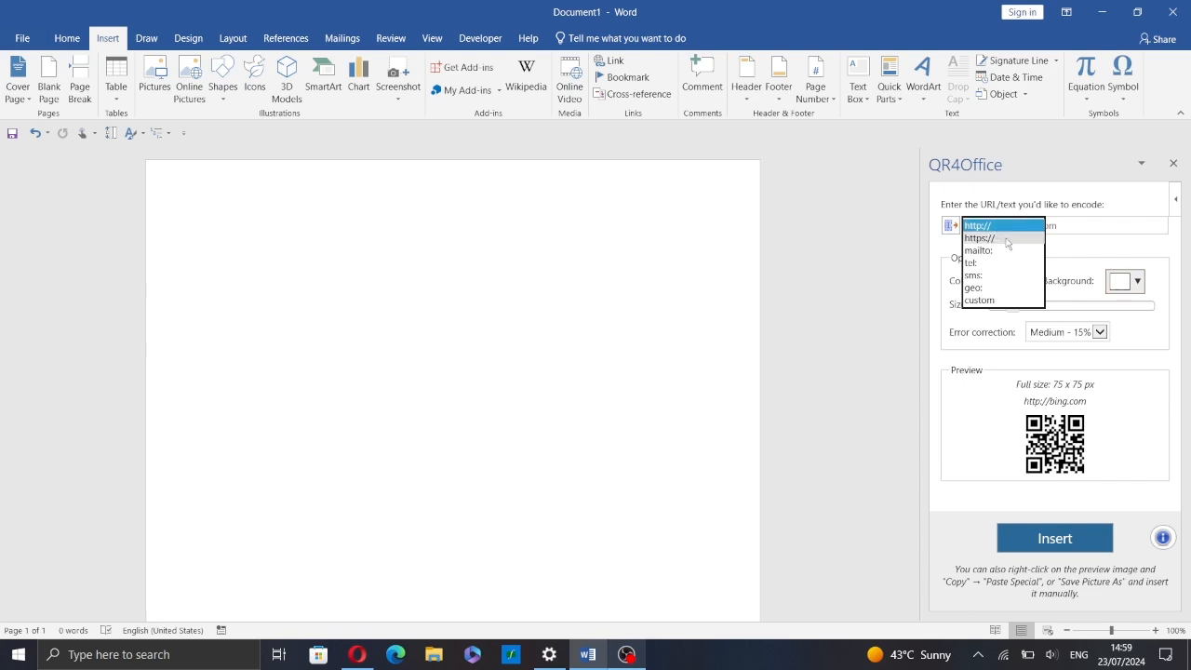
{"action": "mouse_move", "coordinate": [1005, 253]}
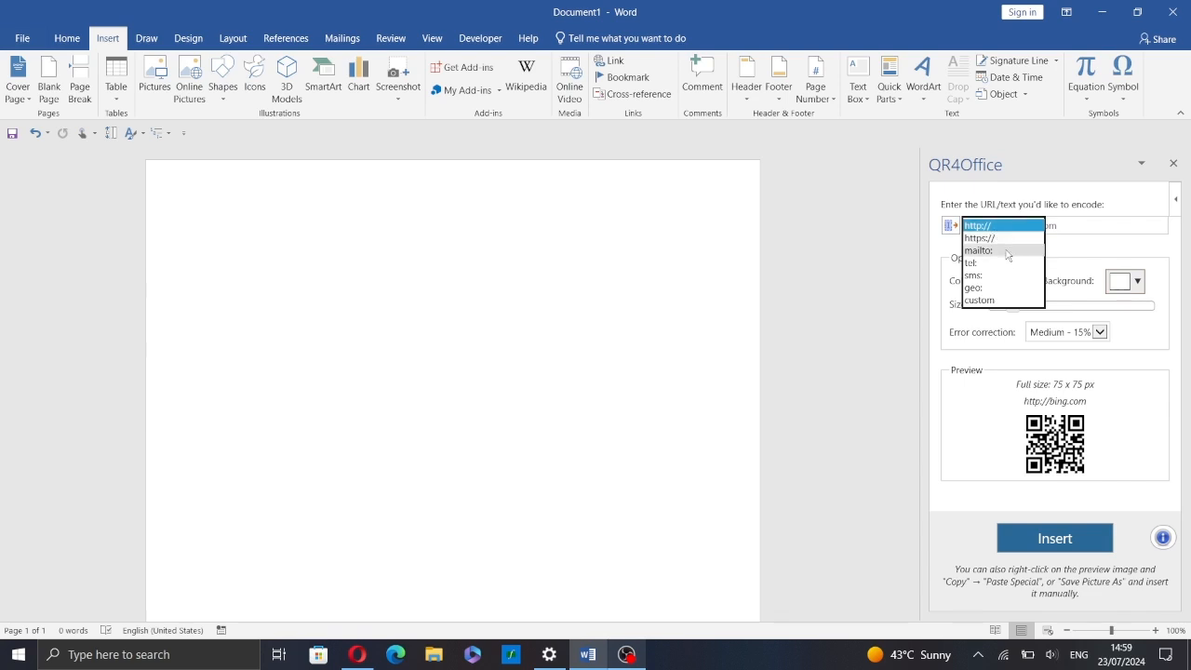
{"action": "mouse_move", "coordinate": [1012, 270]}
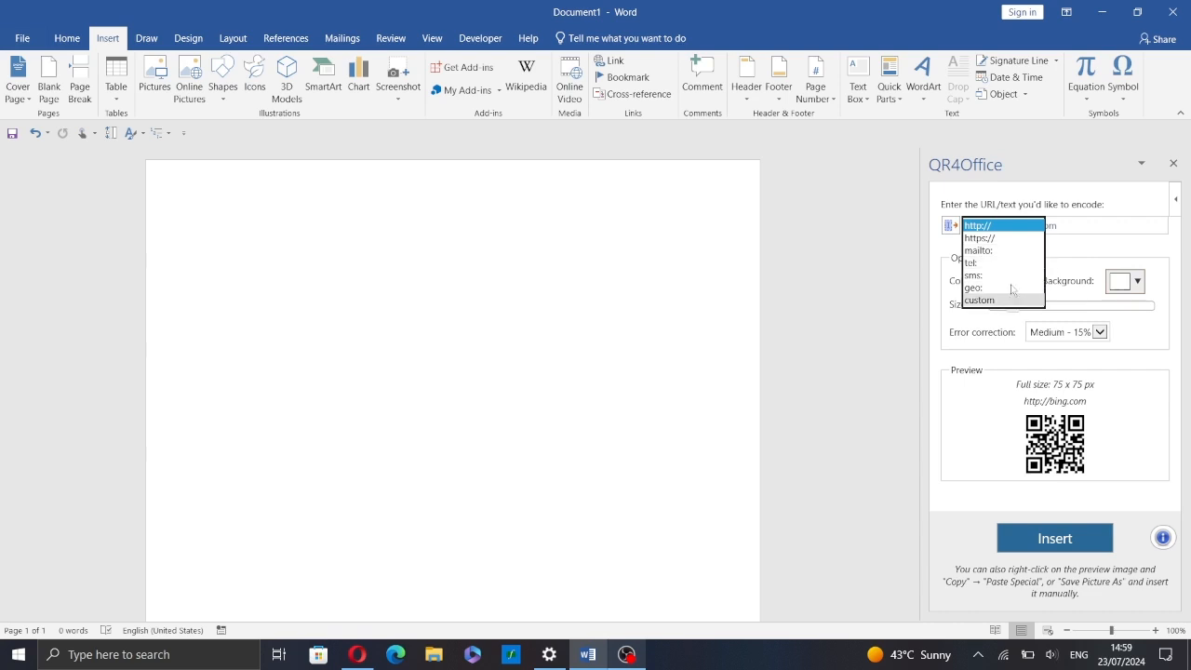
{"action": "mouse_move", "coordinate": [1033, 264]}
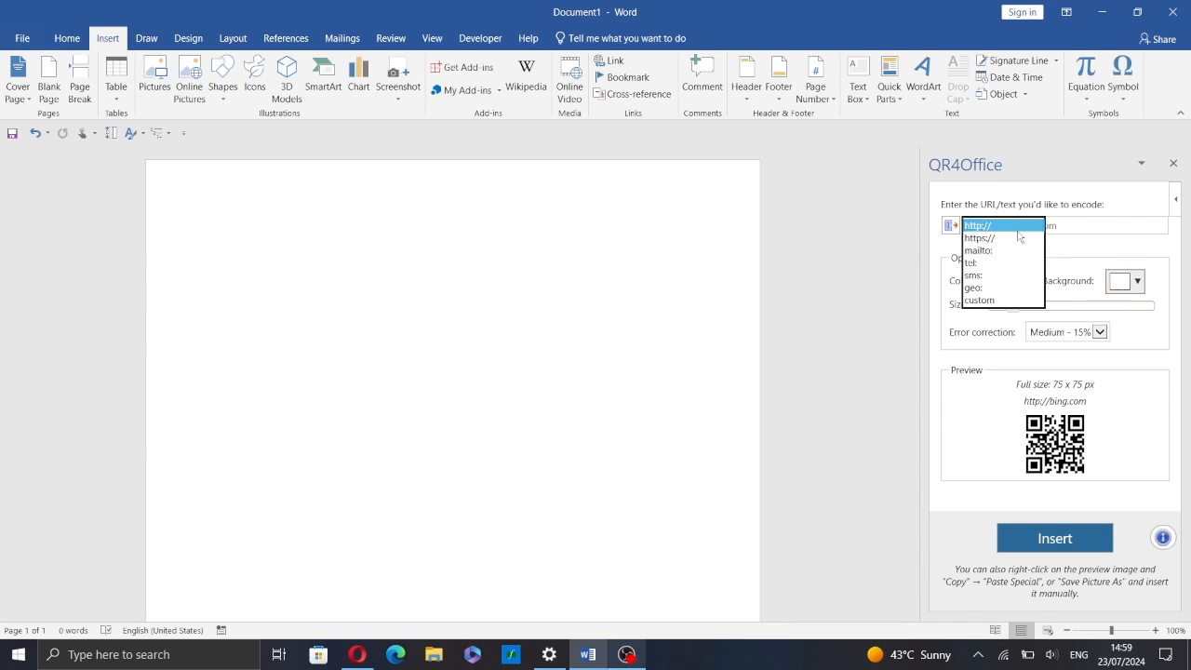
{"action": "left_click", "coordinate": [979, 238]}
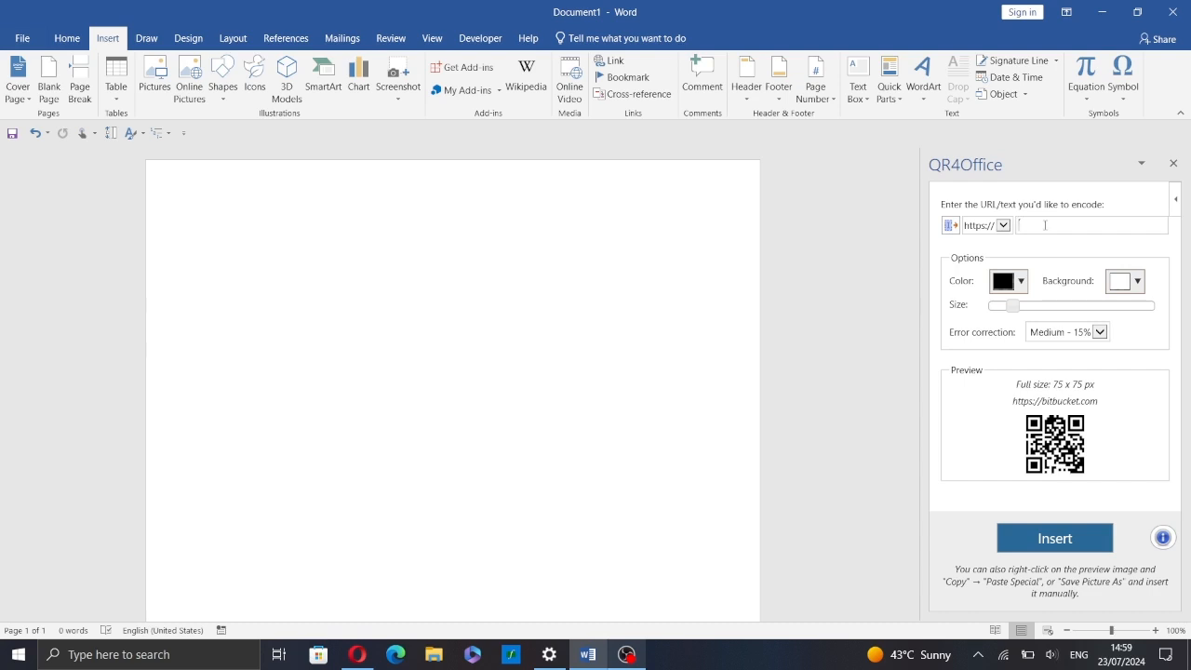
{"action": "type", "text": "google.com"}
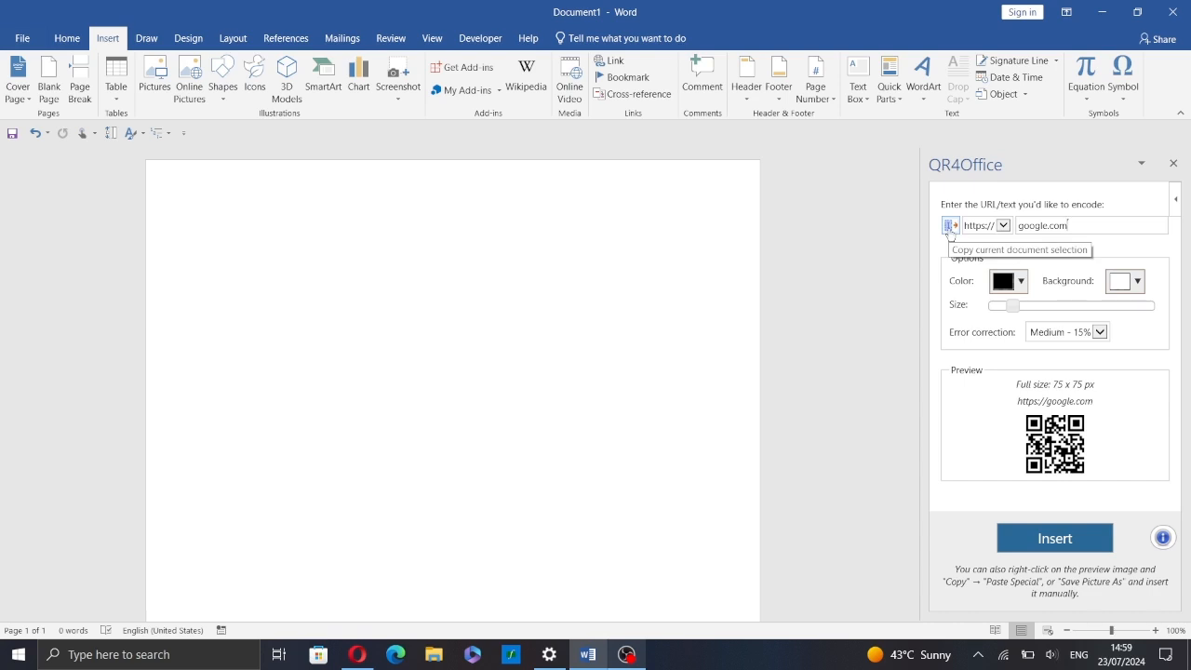
{"action": "mouse_move", "coordinate": [1041, 298]}
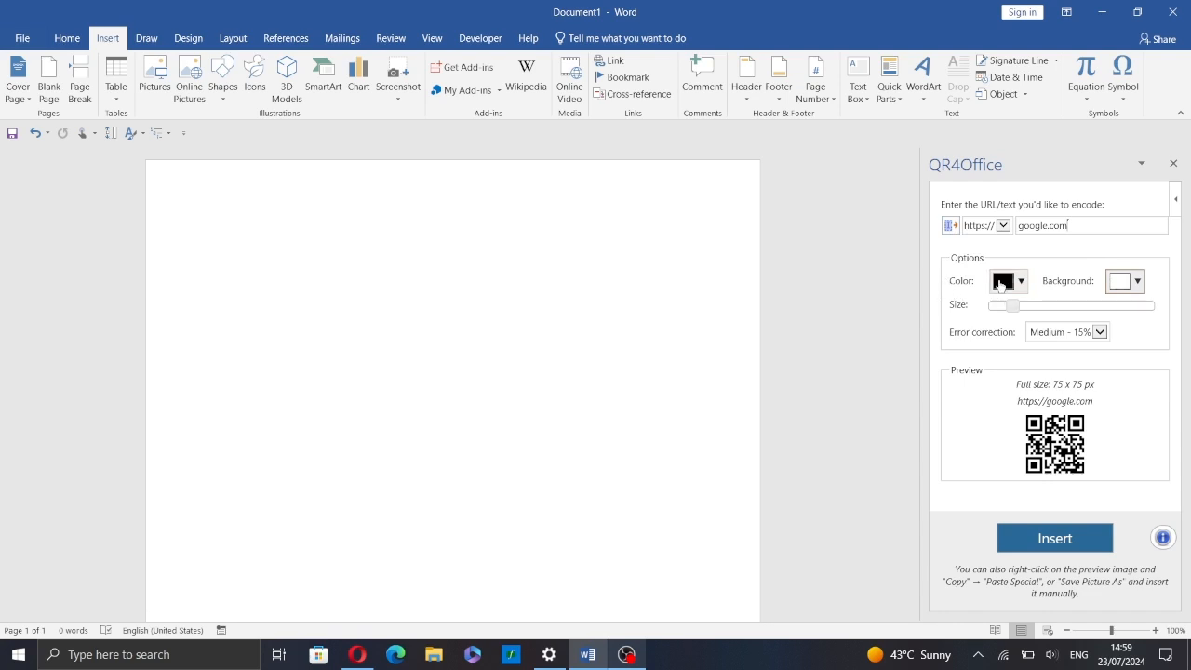
Enlarge the QR code to 176 × 176 px with High - 30% error correction.
{"action": "left_click", "coordinate": [1020, 281]}
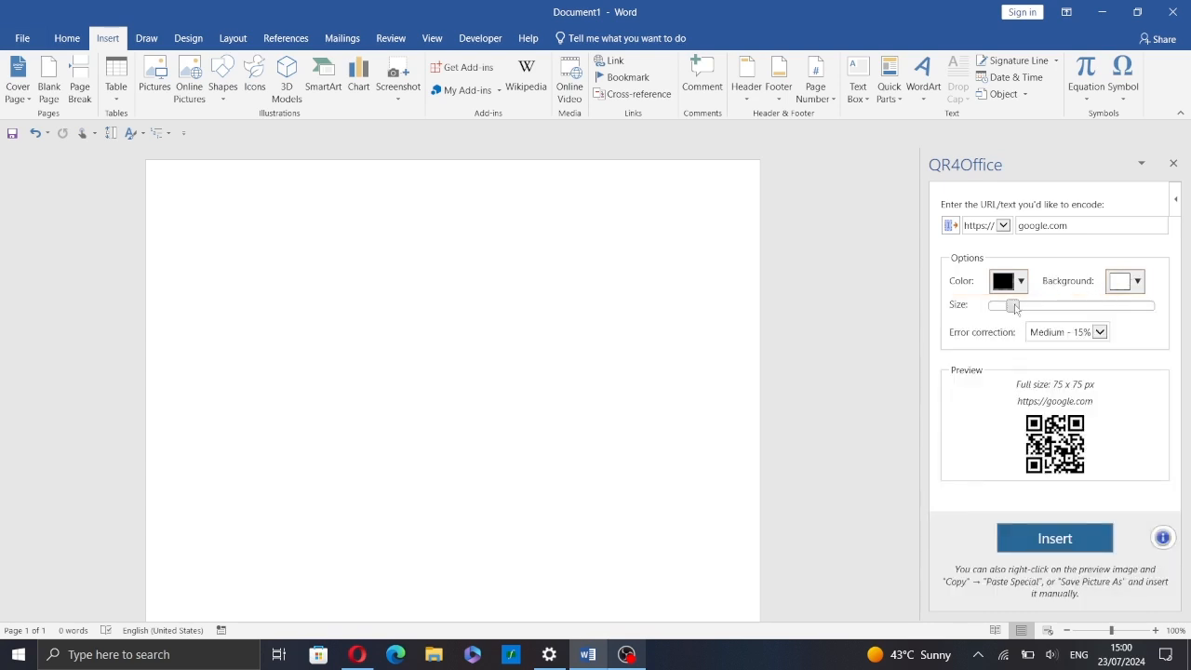
{"action": "left_click_drag", "start_coordinate": [1013, 306], "coordinate": [1025, 305]}
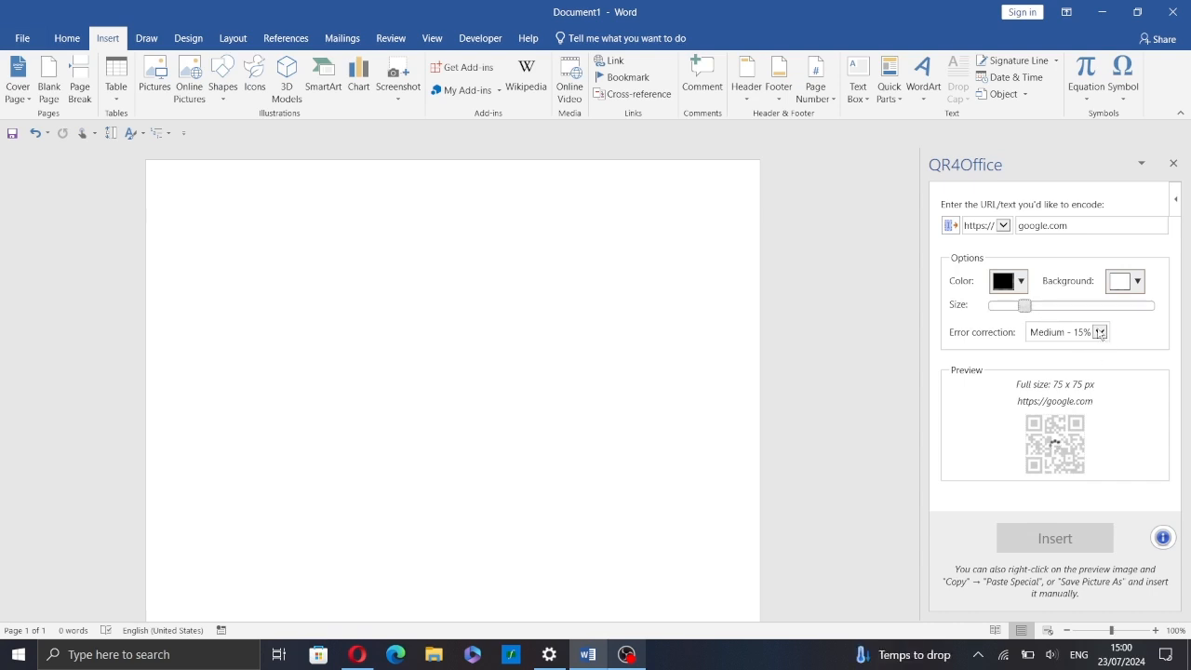
{"action": "left_click", "coordinate": [1102, 331]}
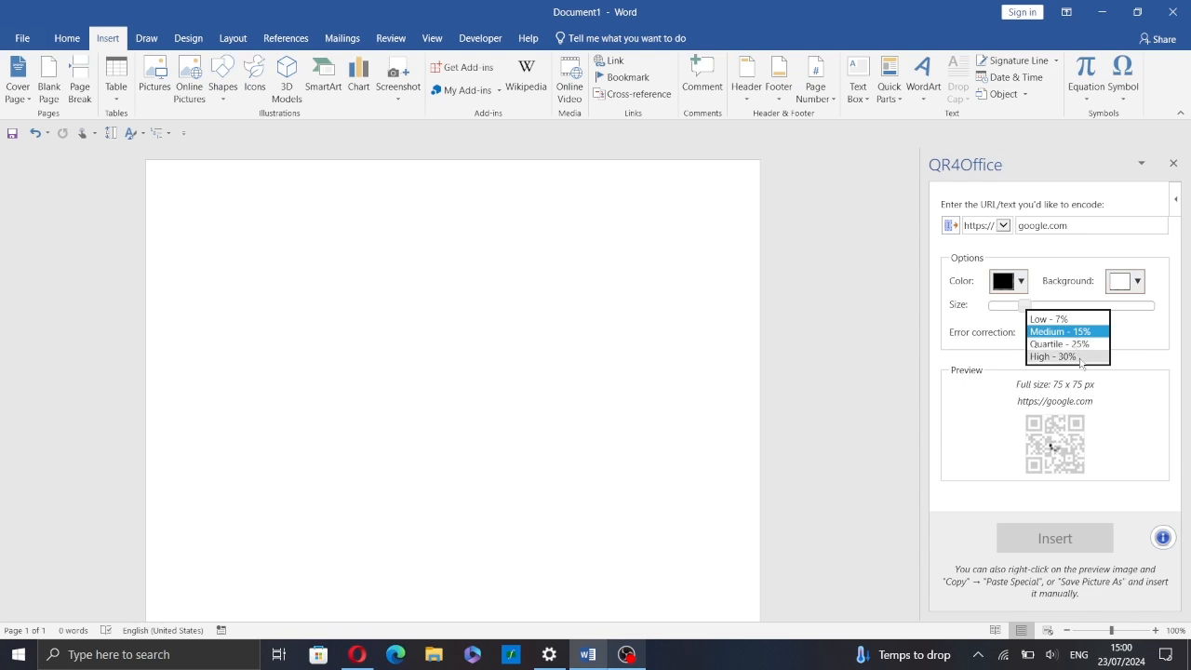
{"action": "left_click", "coordinate": [1053, 357]}
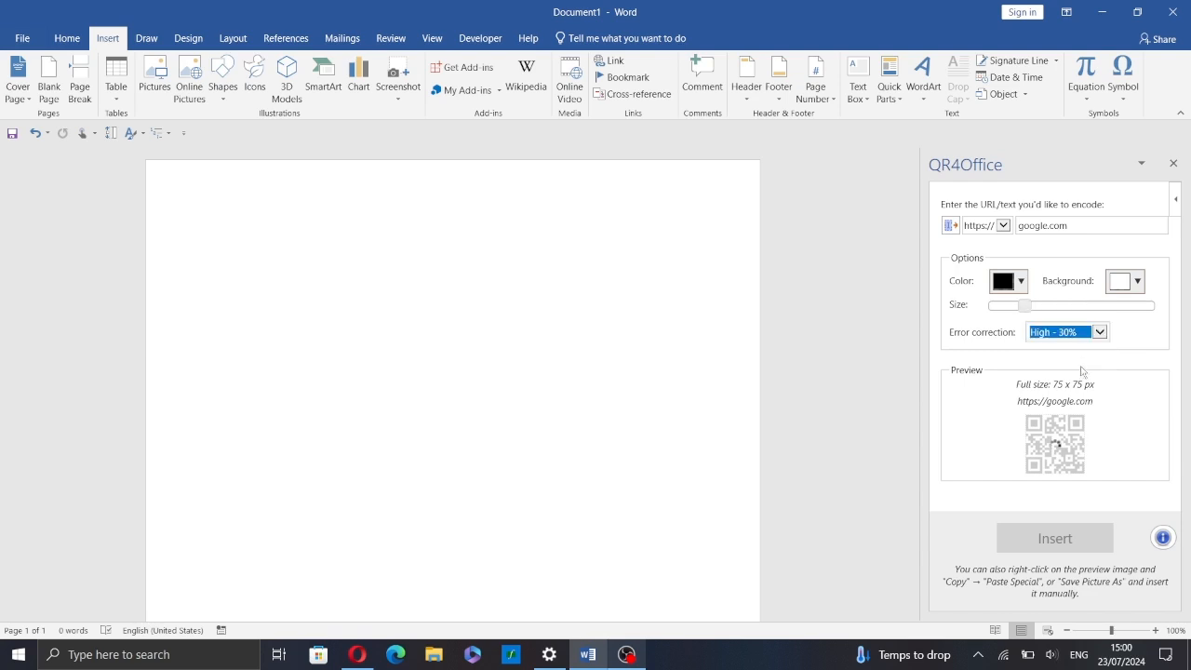
{"action": "mouse_move", "coordinate": [1149, 447]}
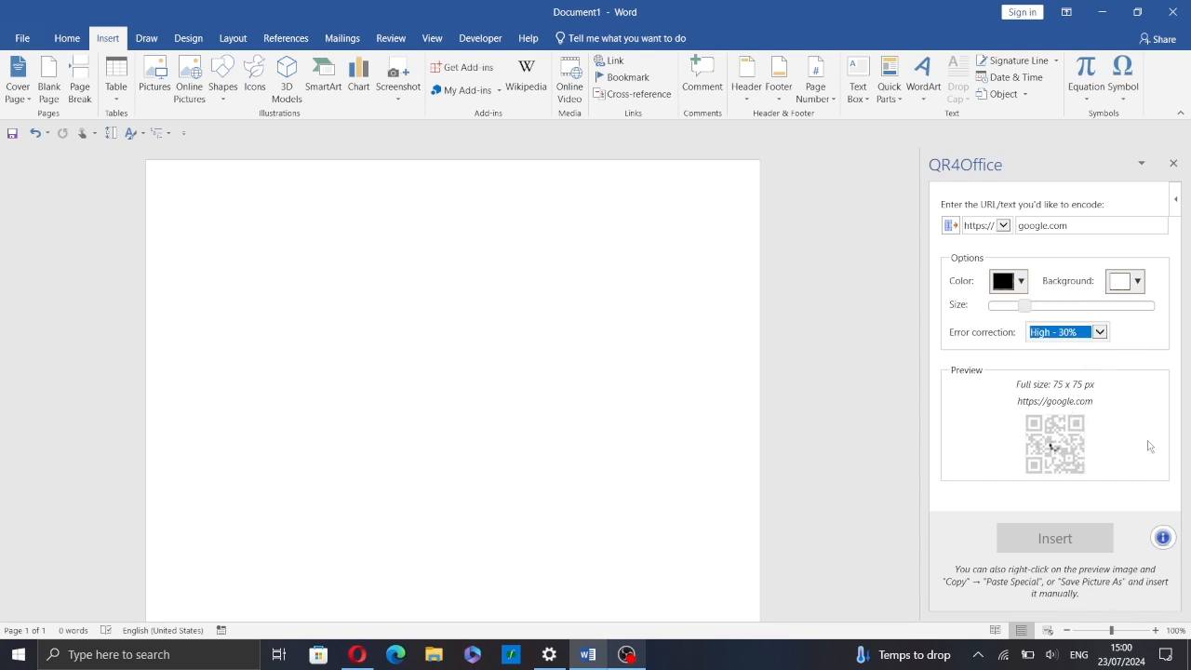
{"action": "left_click_drag", "start_coordinate": [1024, 306], "coordinate": [1042, 305]}
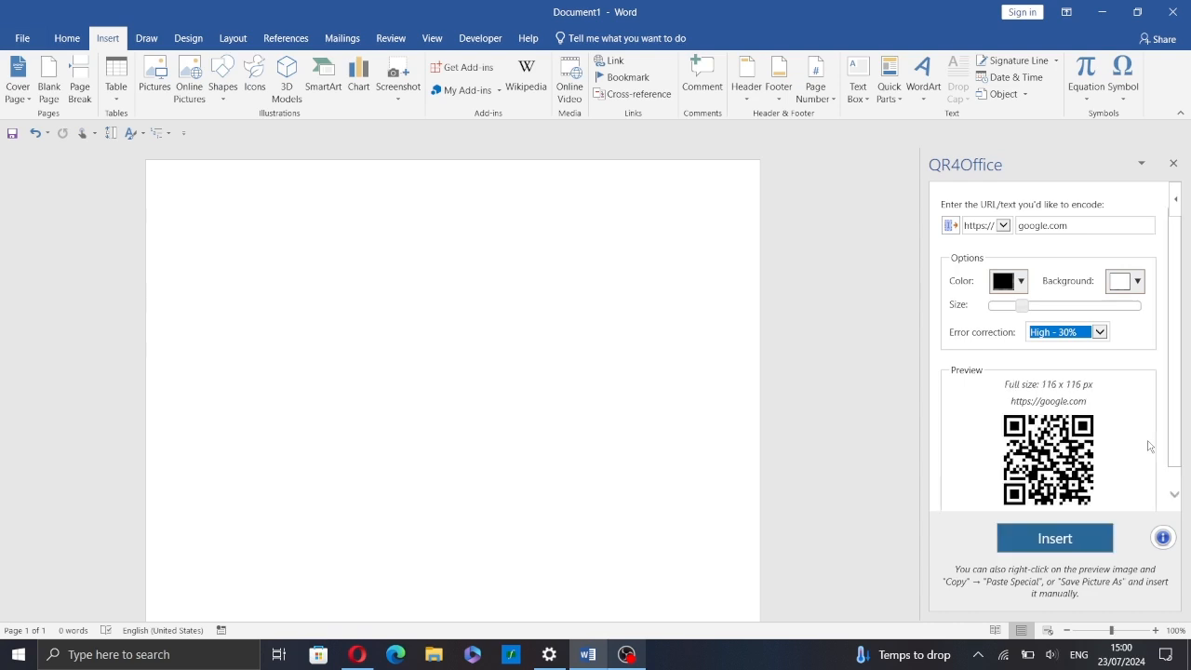
{"action": "scroll", "scroll_direction": "down", "scroll_amount": 3}
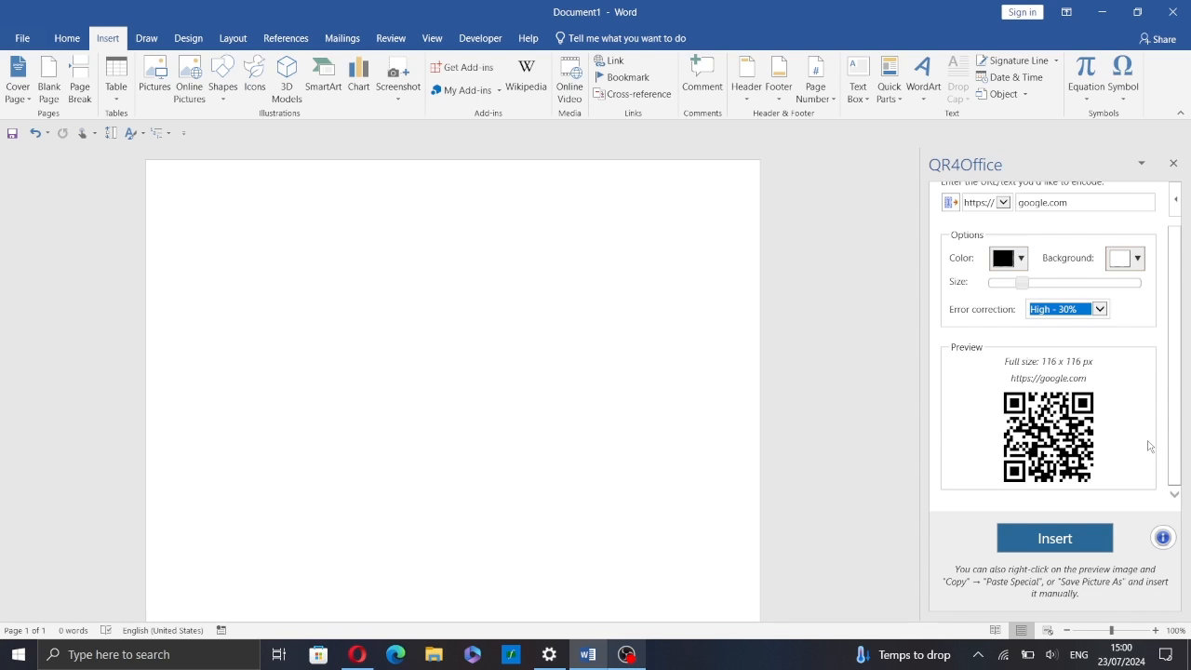
Insert the google.com QR code onto the page and select it as a picture.
{"action": "left_click", "coordinate": [1053, 538]}
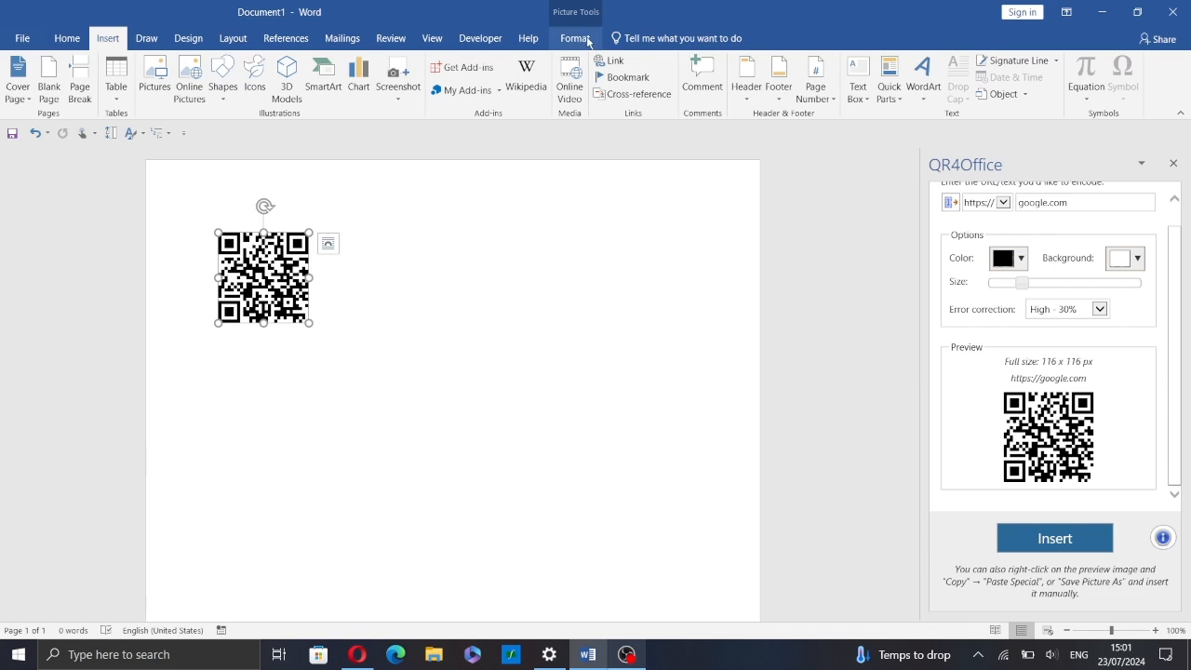
{"action": "left_click", "coordinate": [573, 37]}
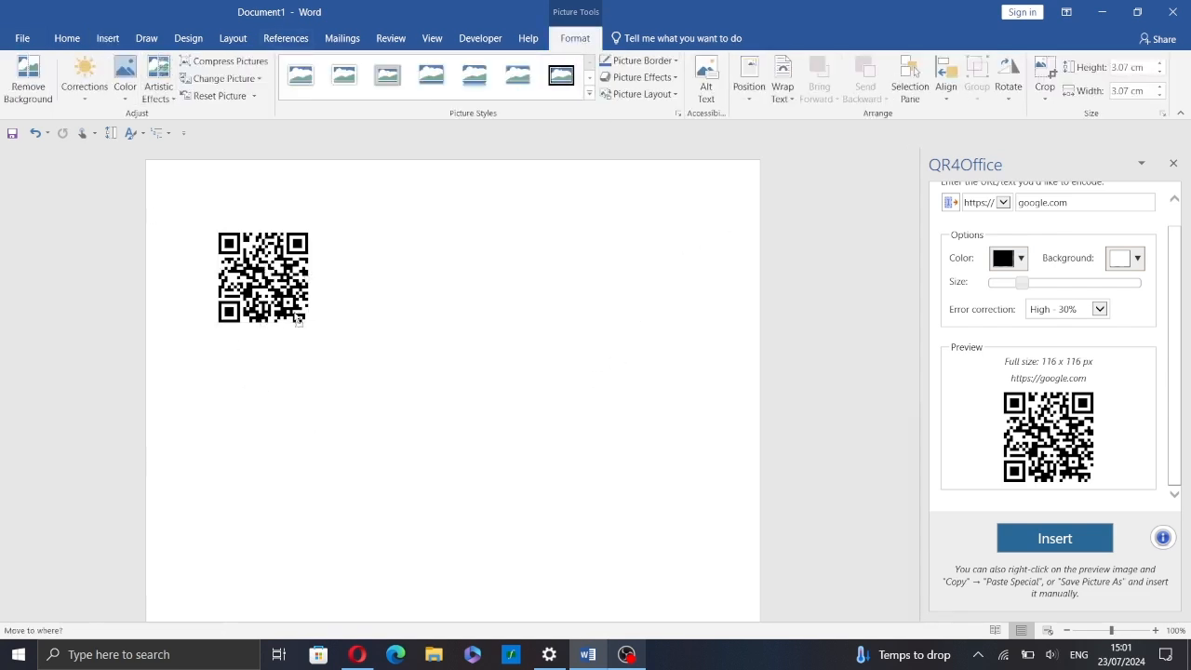
{"action": "left_click", "coordinate": [263, 277]}
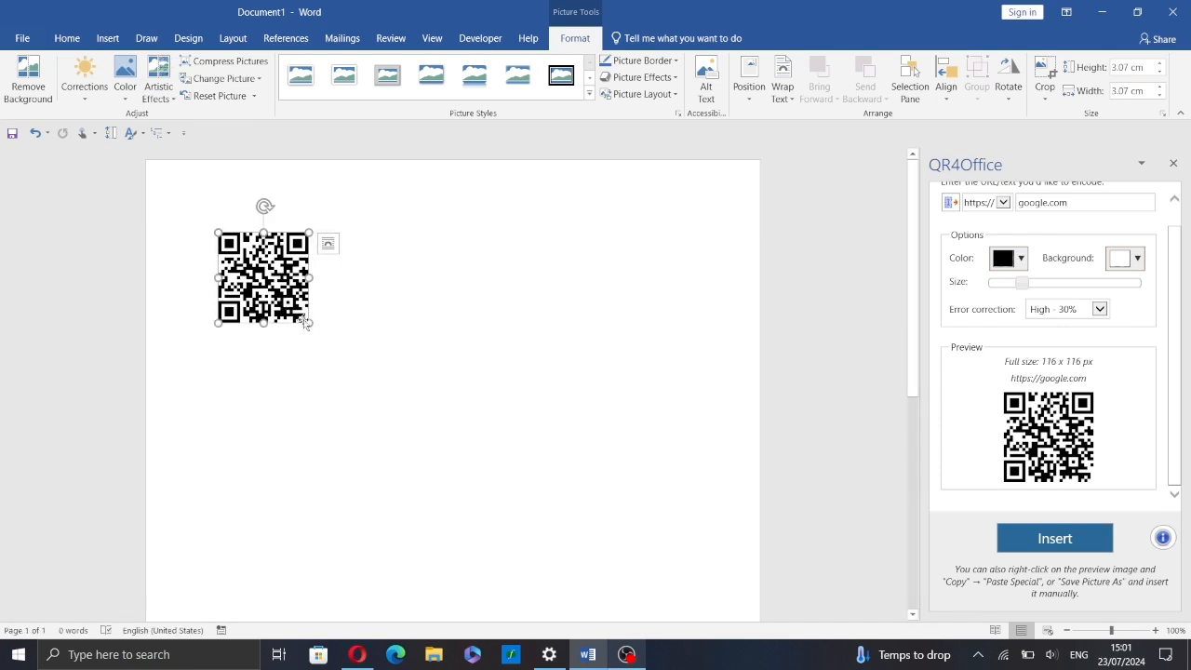